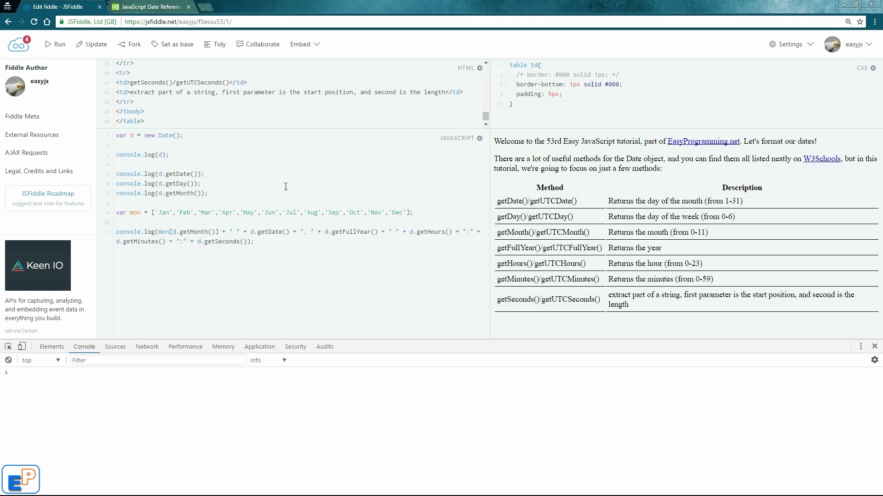
mouse_move(644, 159)
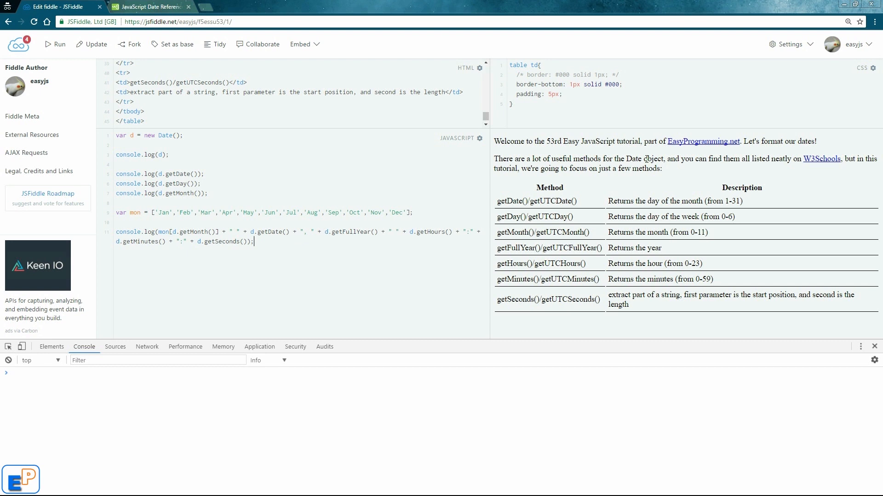
mouse_move(199, 280)
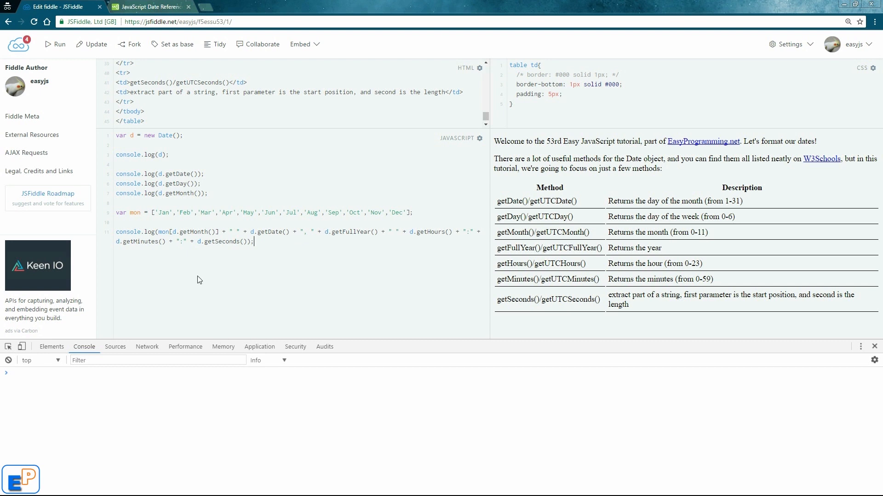
mouse_move(203, 262)
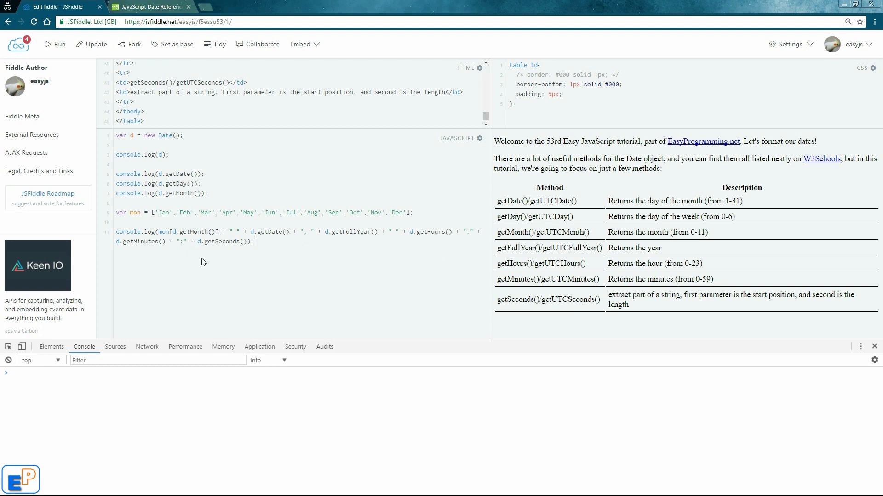
- Look up the Date constructor's parameter list on the JavaScript Date reference page
double_click(220, 241)
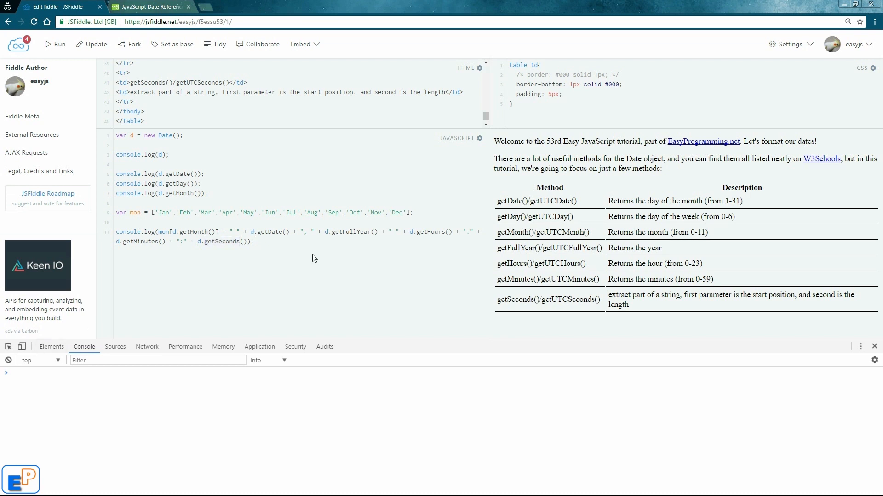
mouse_move(222, 169)
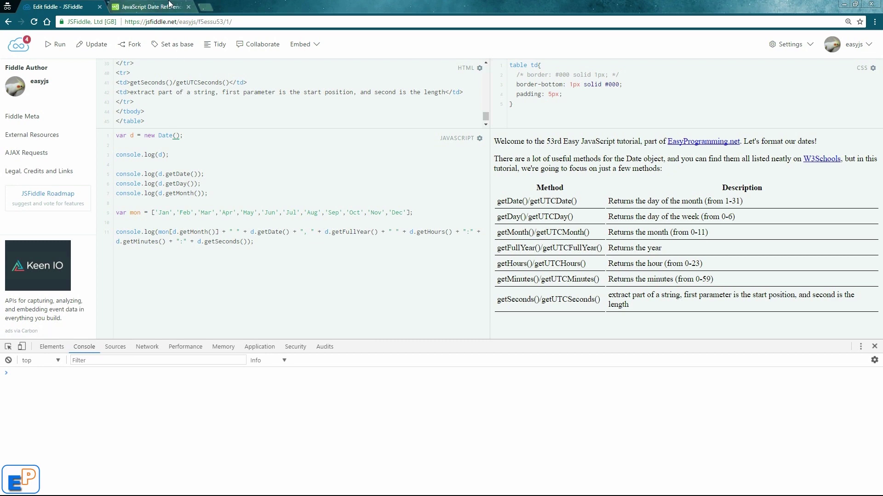
click(147, 6)
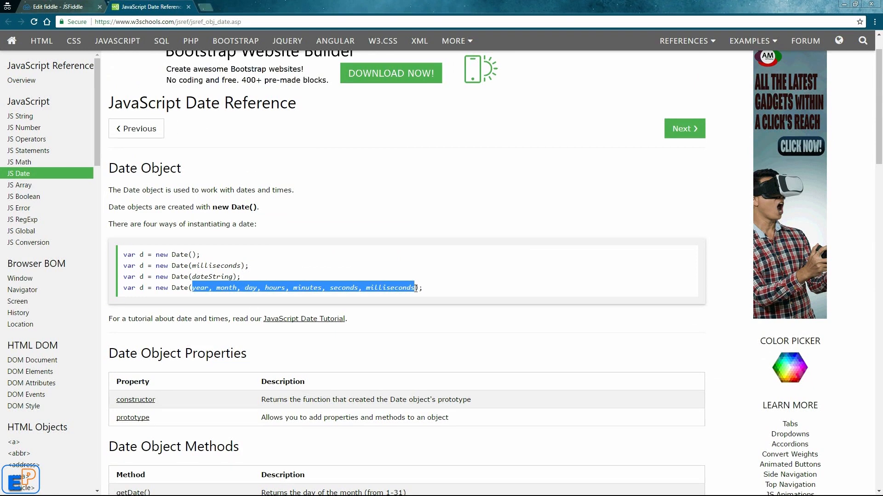
click(60, 7)
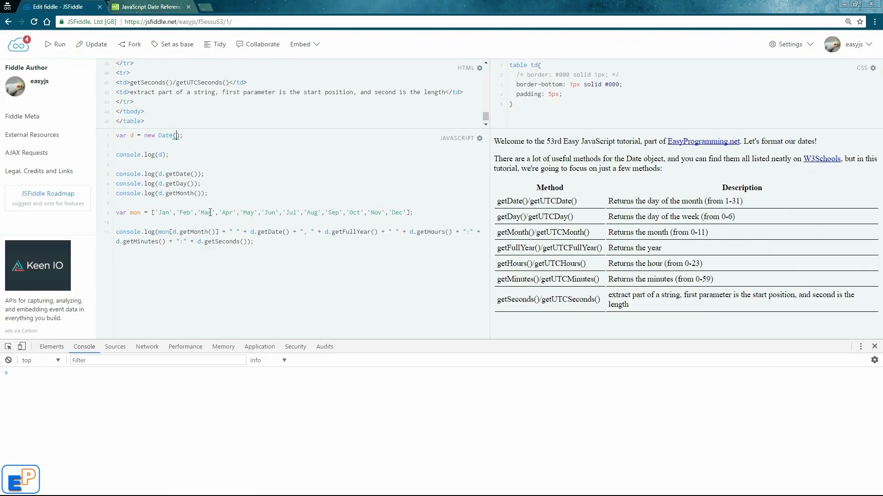
- Paste the parameters into new Date() and replace them with 2018 and 1s
text(year, month, day, hours, minutes, seconds, milliseconds)
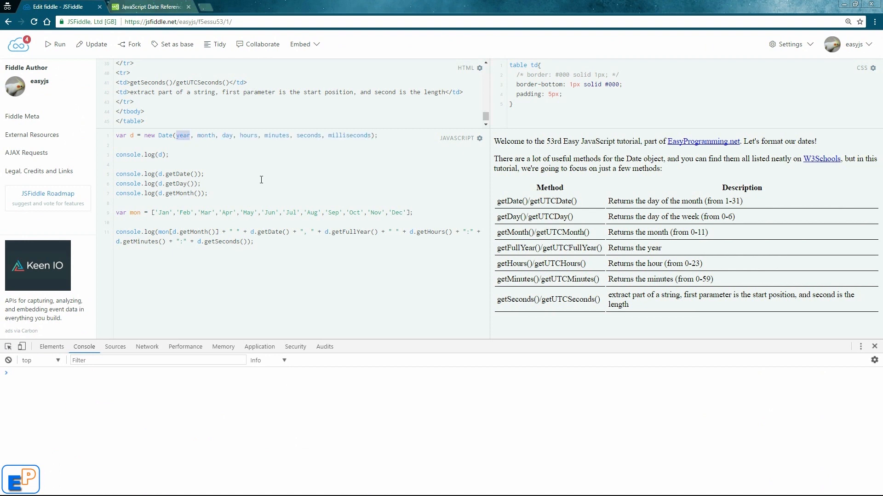
text(2018)
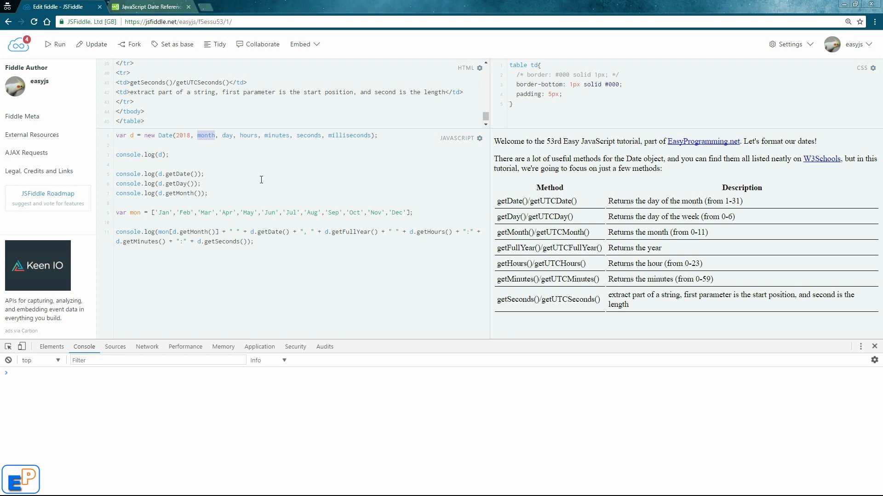
text(1)
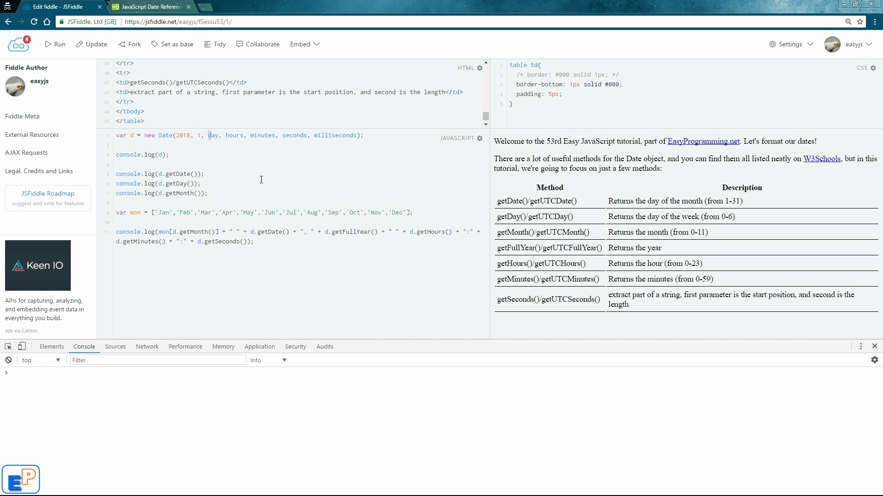
text(1)
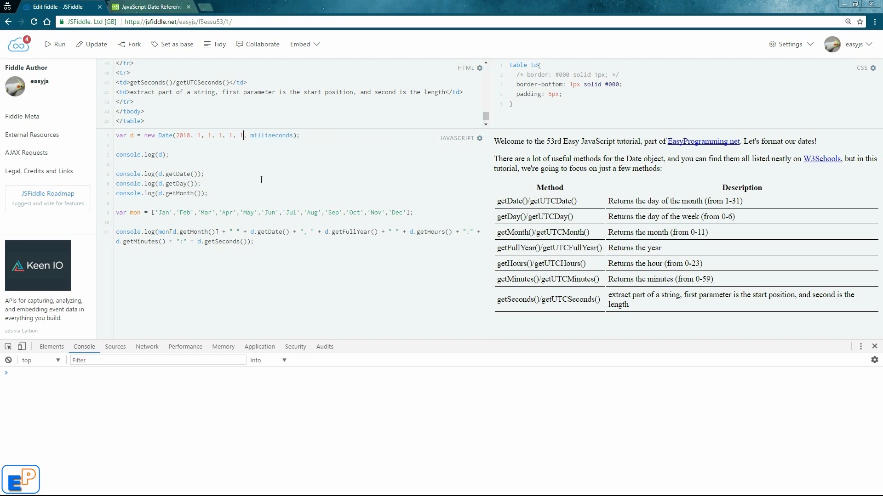
double_click(271, 136)
text(1)
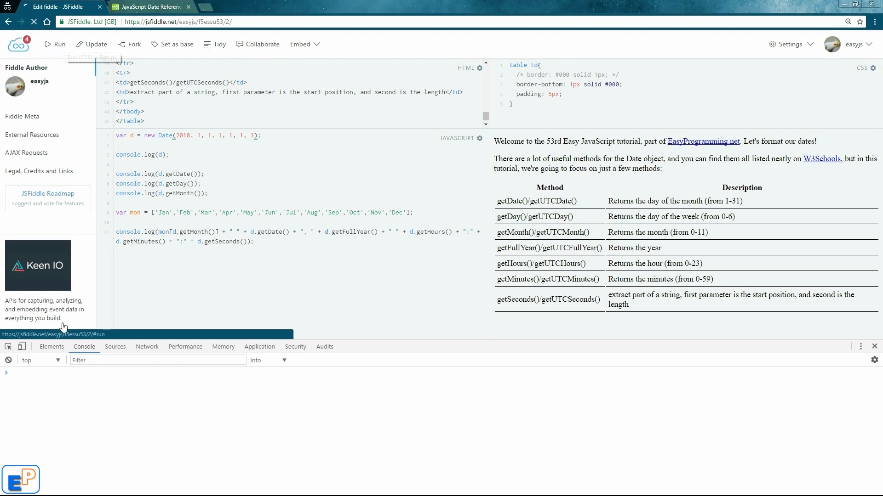
- Run the fiddle and view the unpadded console output 'Feb 1, 2018 1:1:1'
click(54, 44)
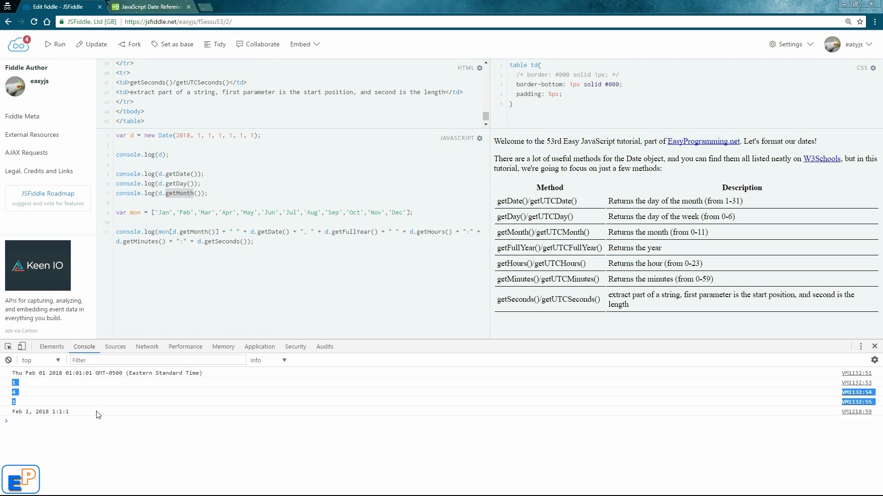
mouse_move(182, 215)
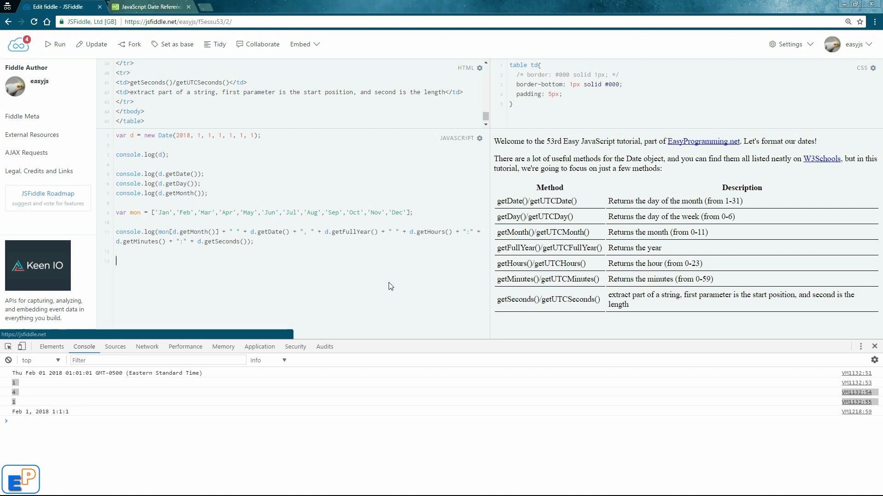
- Write formatDate(n) setting var f = (n < 10) ? "0" + n : n
text(function fo)
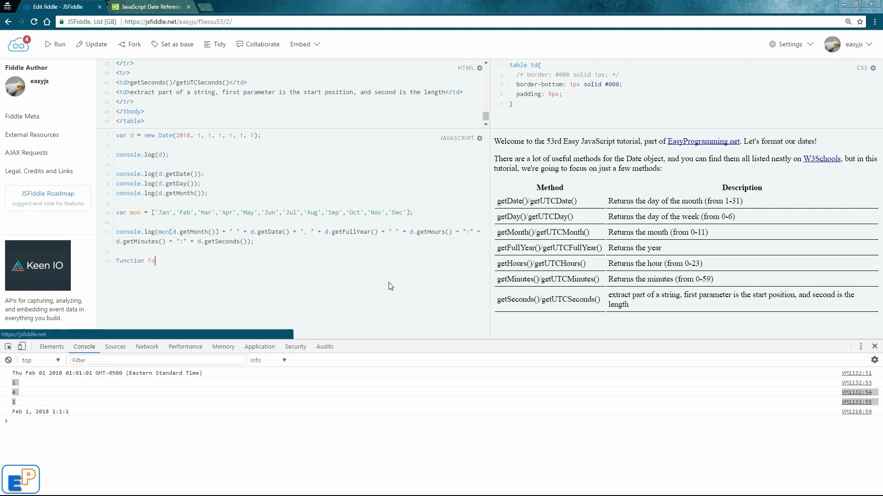
text(rmatDate())
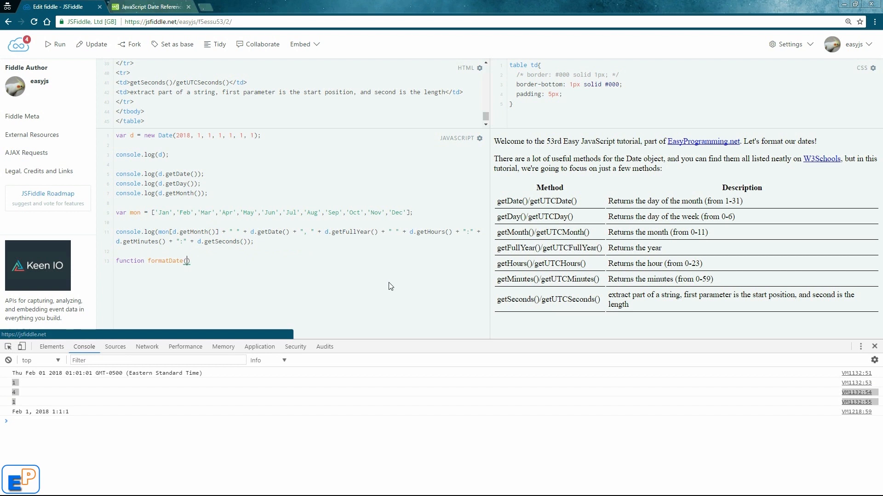
text(n)
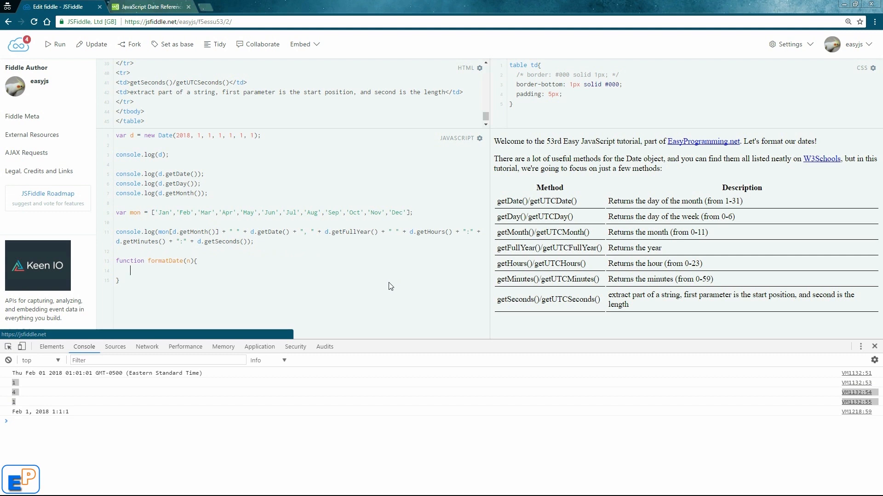
text(v)
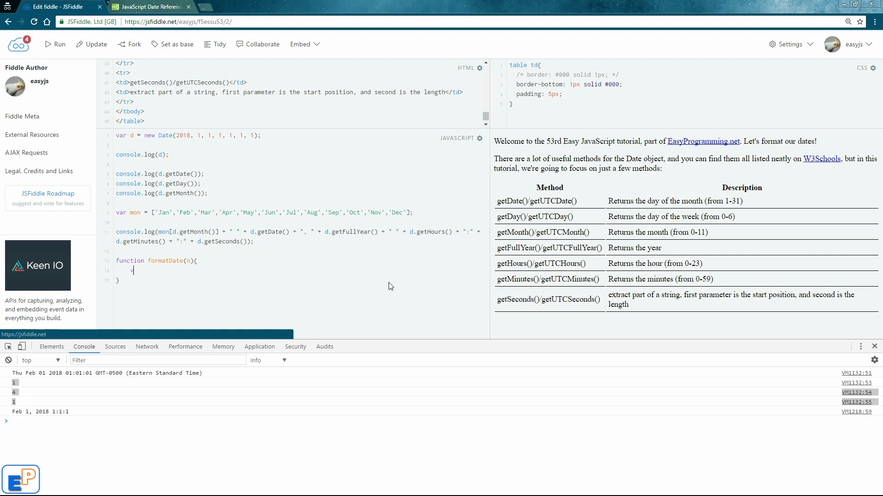
text(var f =)
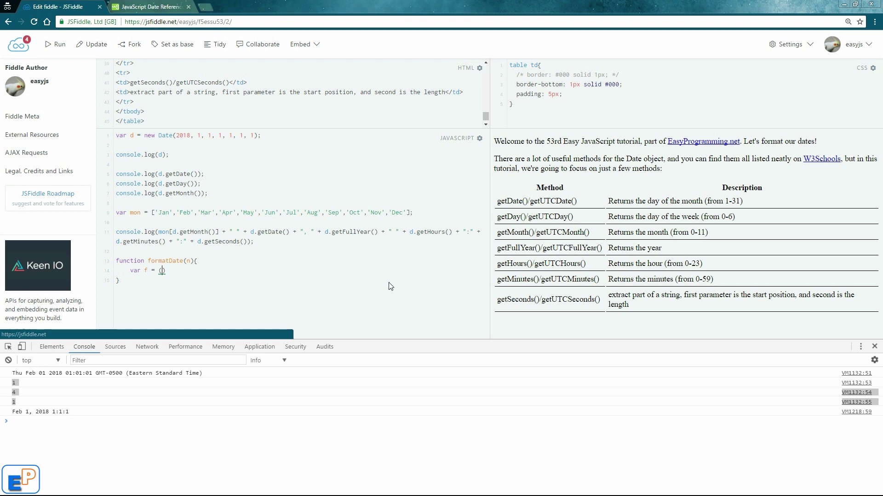
text(())
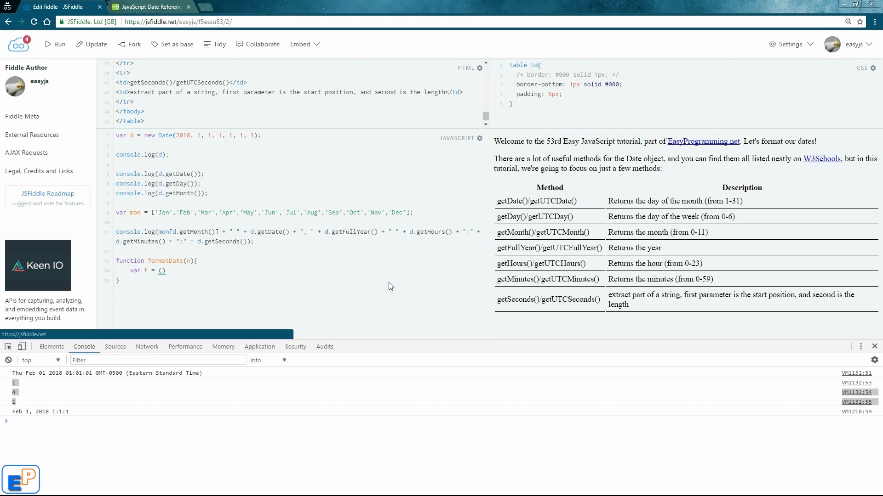
text(n < 10)
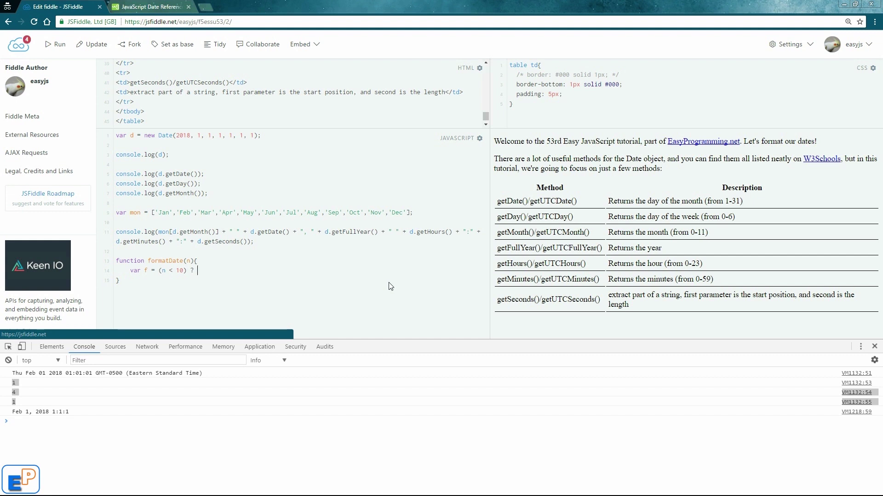
text("0" +)
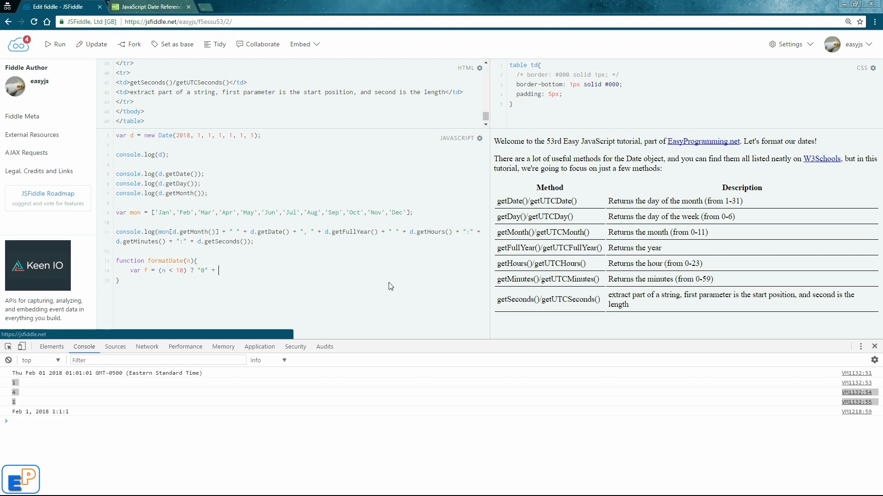
text(n : n;)
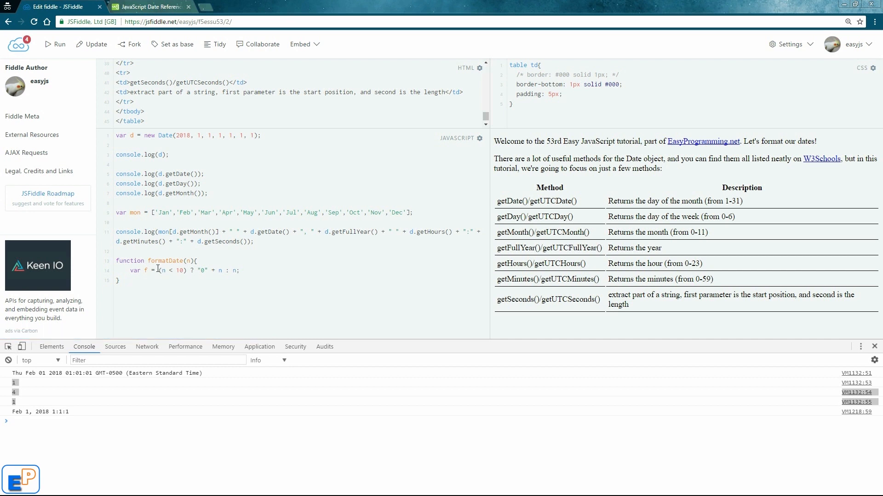
drag(159, 271, 239, 271)
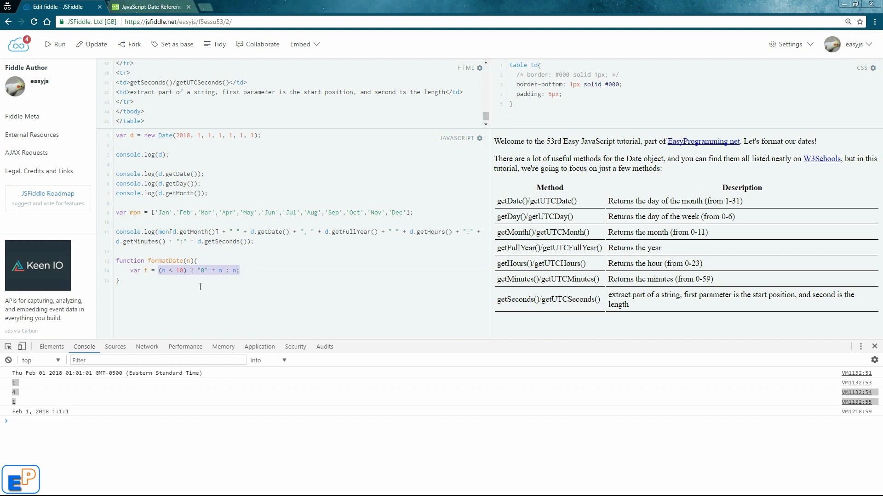
click(239, 271)
text(return f;)
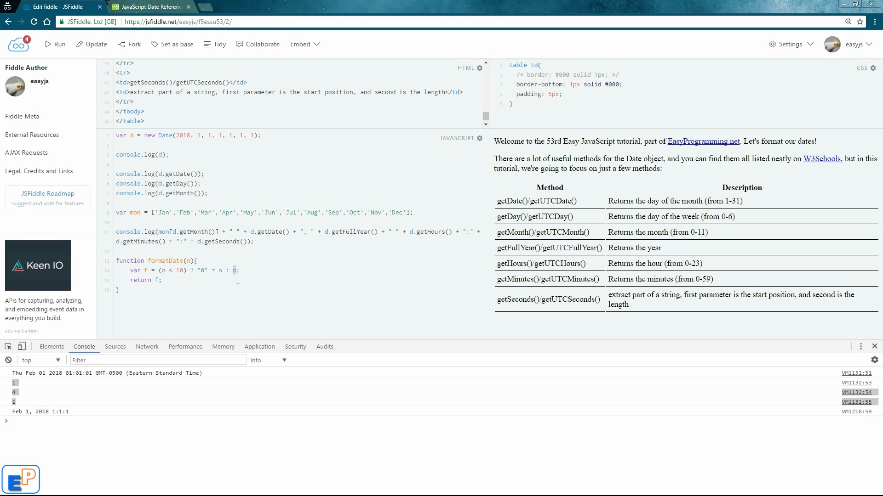
mouse_move(234, 291)
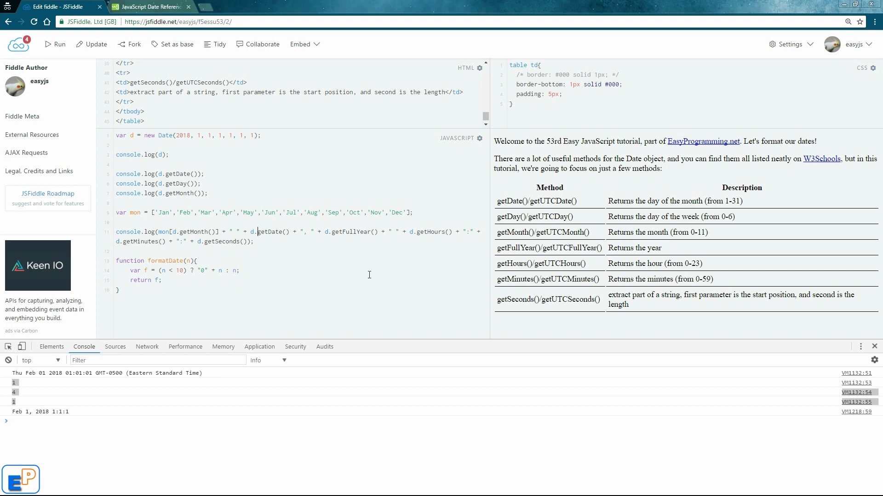
mouse_move(358, 260)
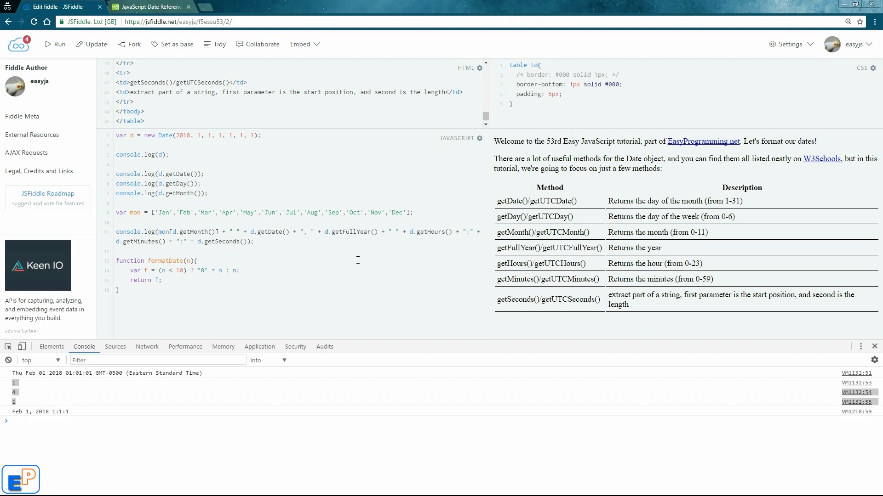
- Wrap d.getDate() in formatDate() and rerun, checking the console shows 'Feb 01, 2018 1:1:1'
text(formatDate()
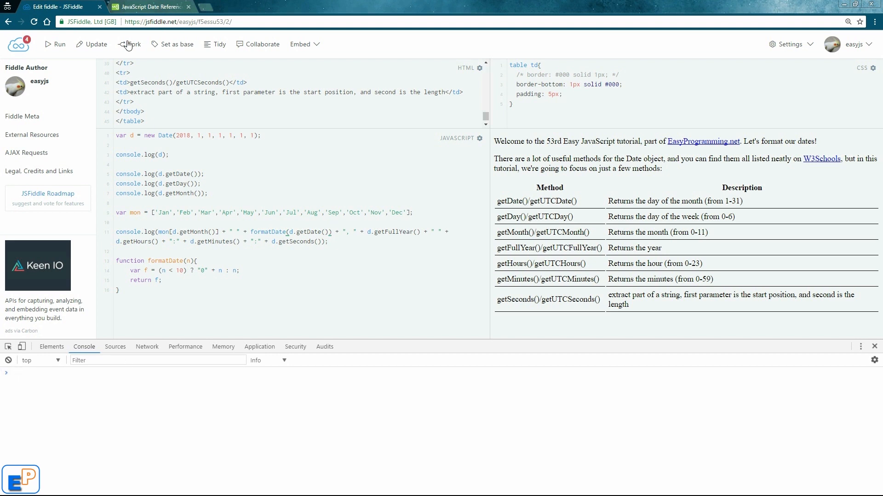
click(56, 44)
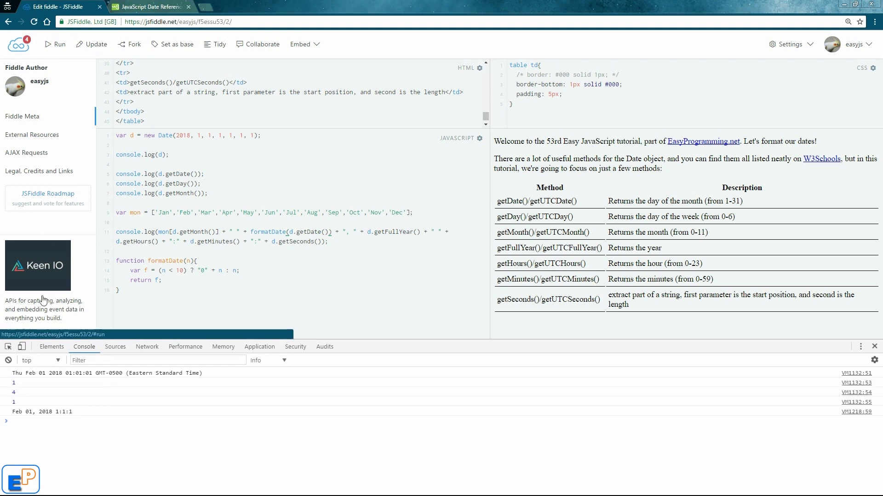
double_click(29, 412)
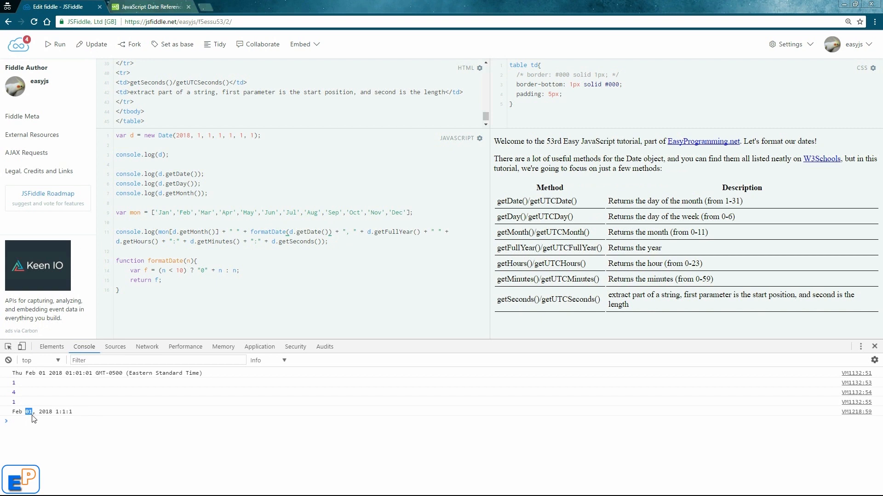
double_click(268, 232)
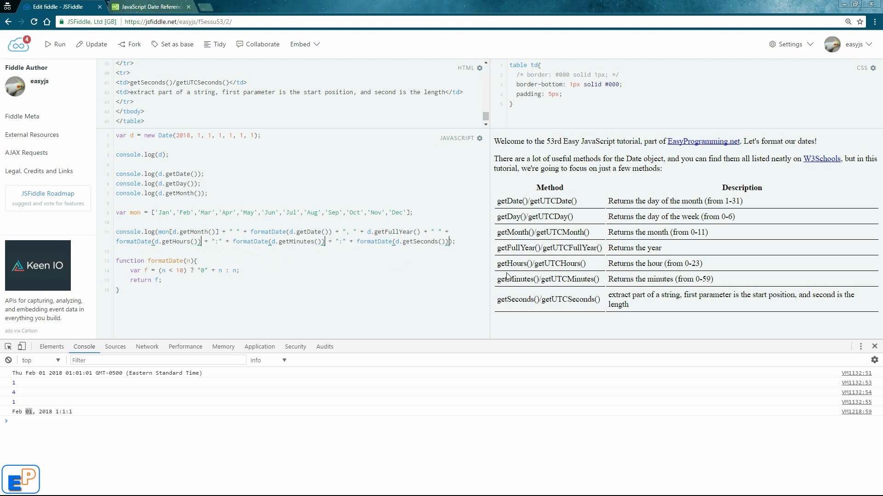
mouse_move(102, 52)
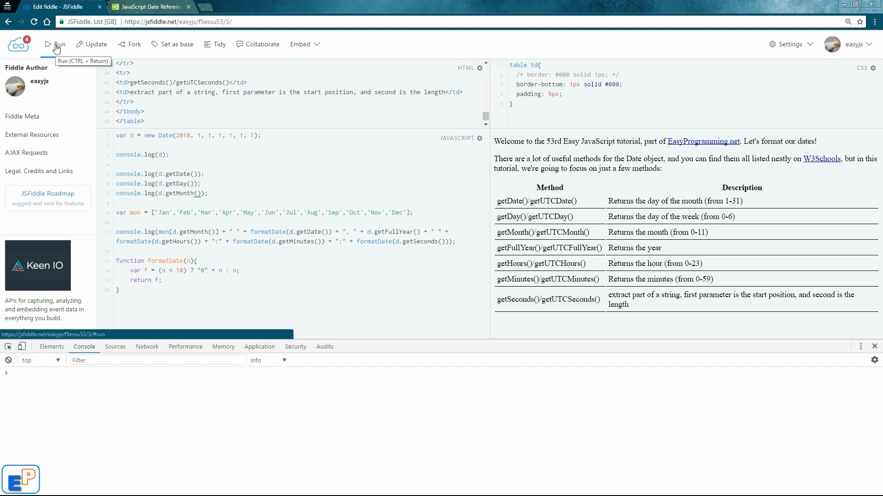
- Rerun with hours, minutes and seconds padded to log 'Feb 01, 2018 01:01:01'
click(50, 44)
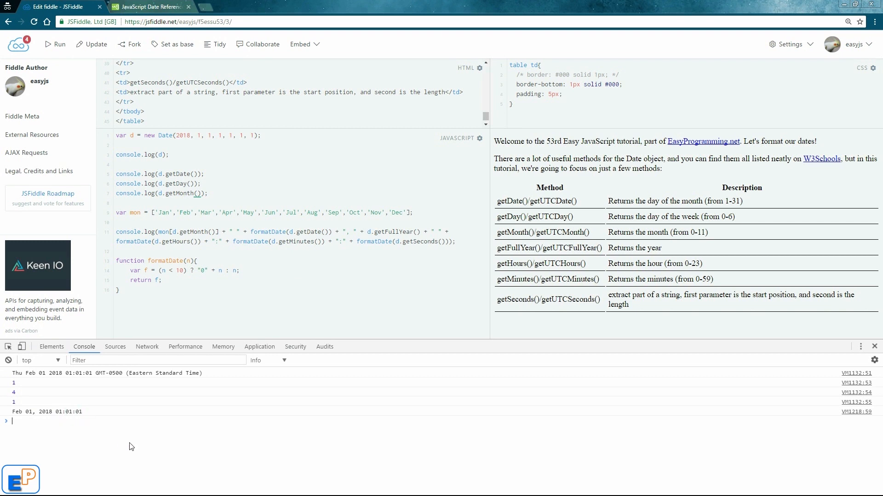
mouse_move(76, 467)
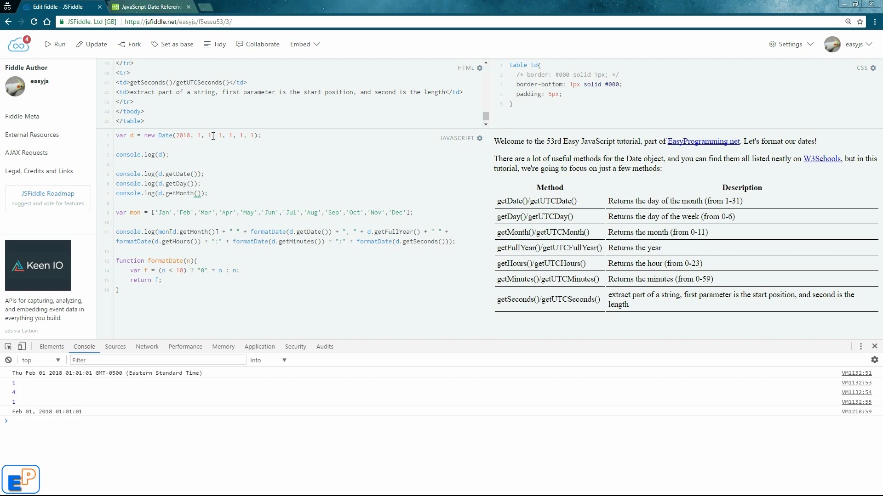
click(148, 6)
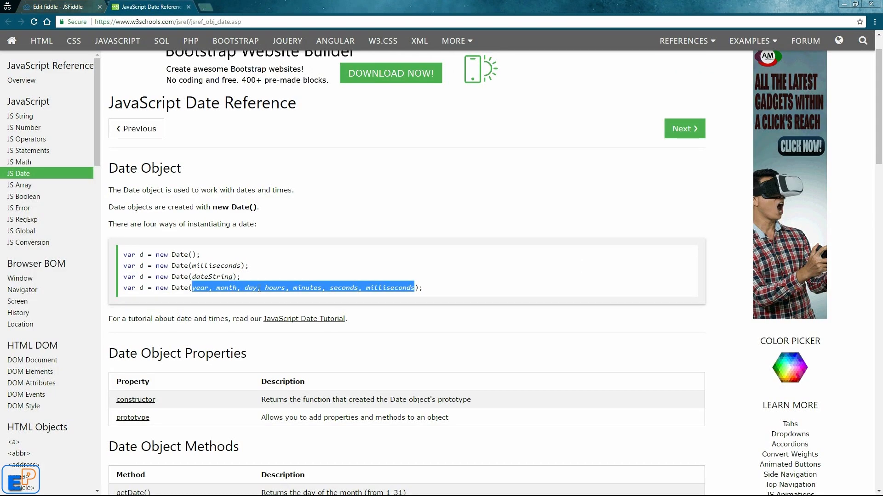
click(60, 6)
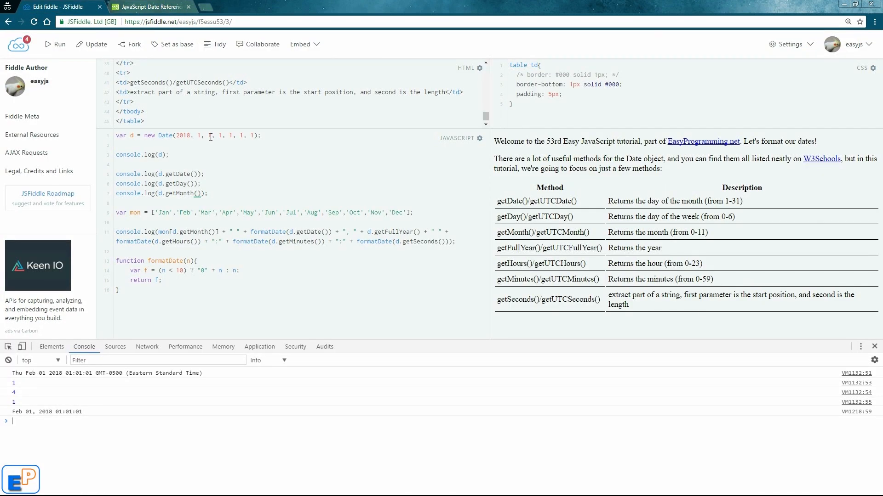
click(149, 7)
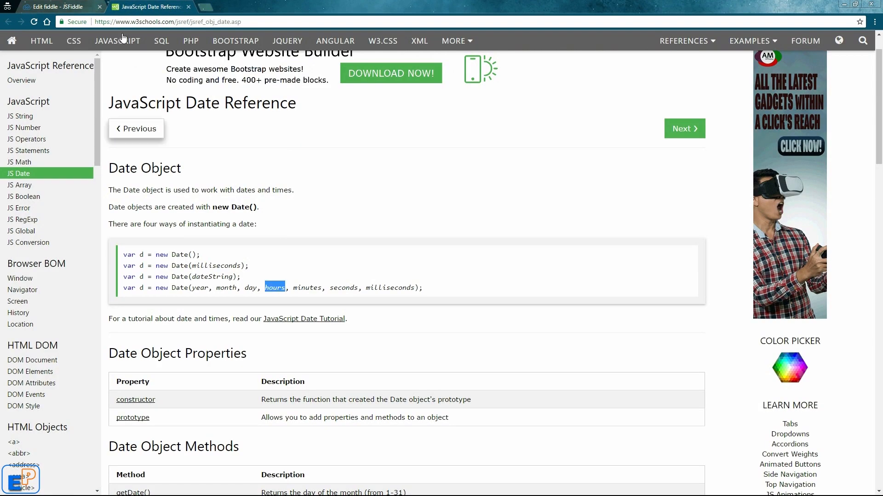
click(55, 6)
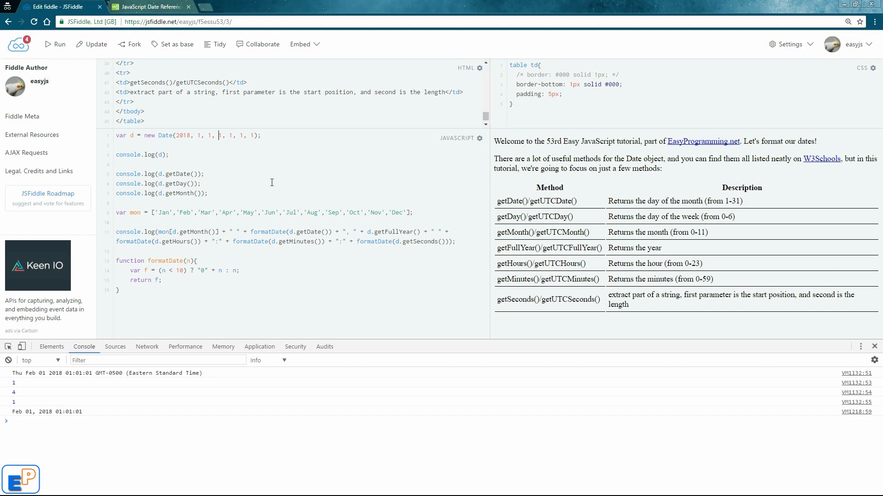
- Set the Date hours argument to 12 and update, logging 'Feb 01, 2018 12:01:01'
text(2)
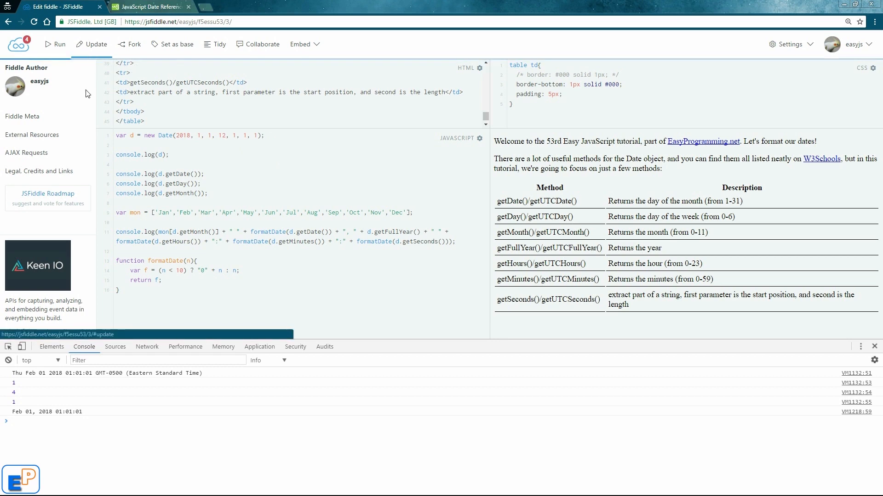
click(91, 44)
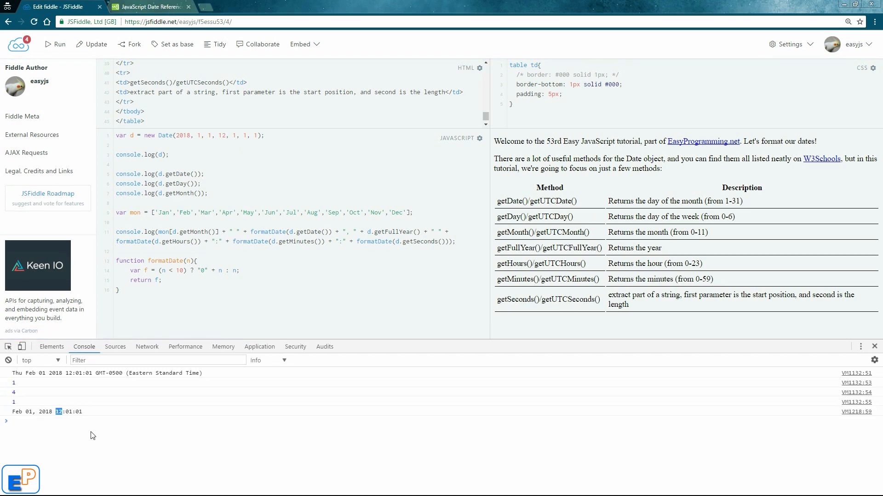
mouse_move(205, 318)
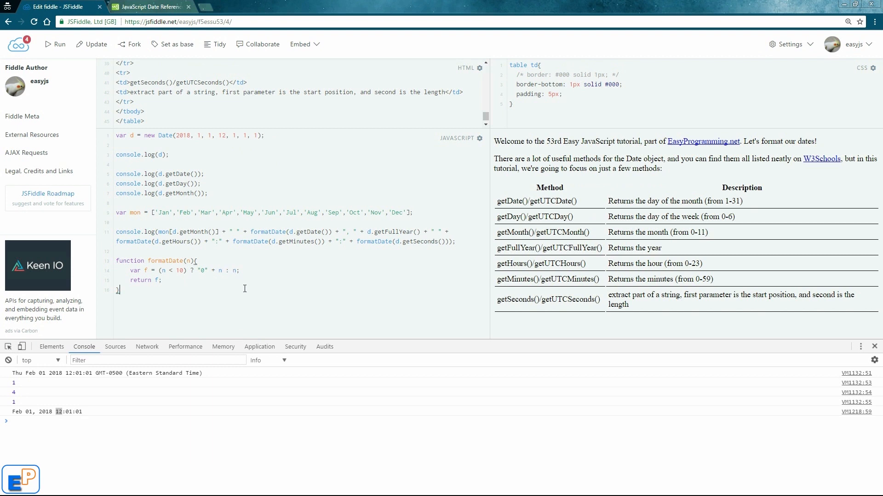
mouse_move(231, 281)
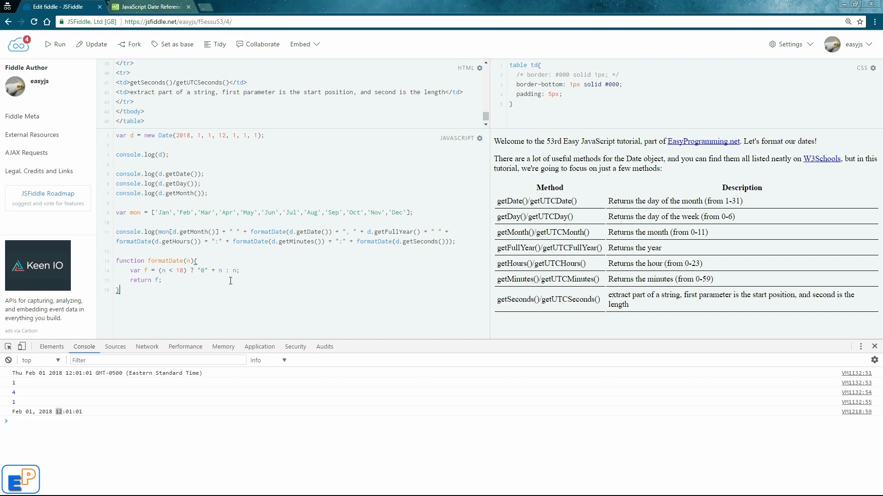
mouse_move(227, 281)
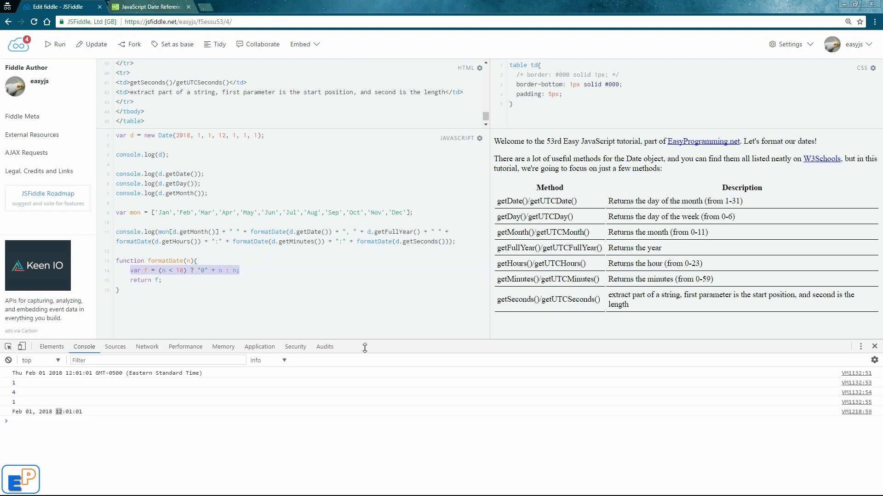
mouse_move(512, 316)
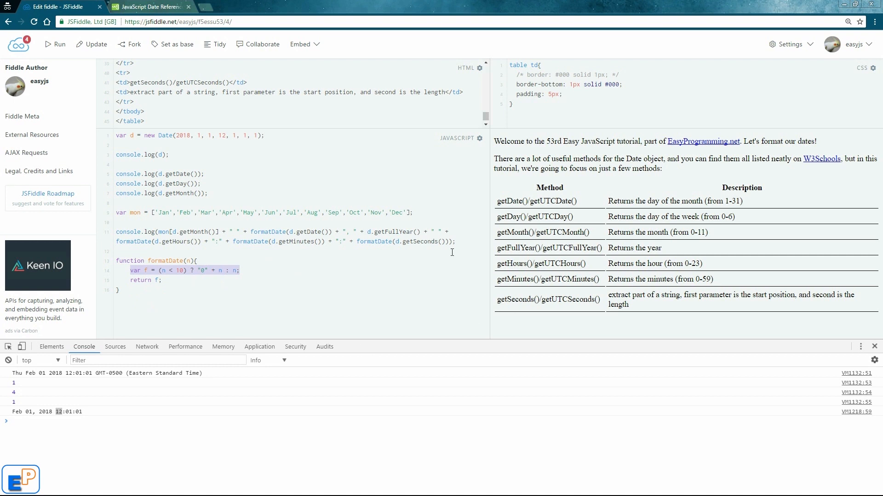
mouse_move(357, 262)
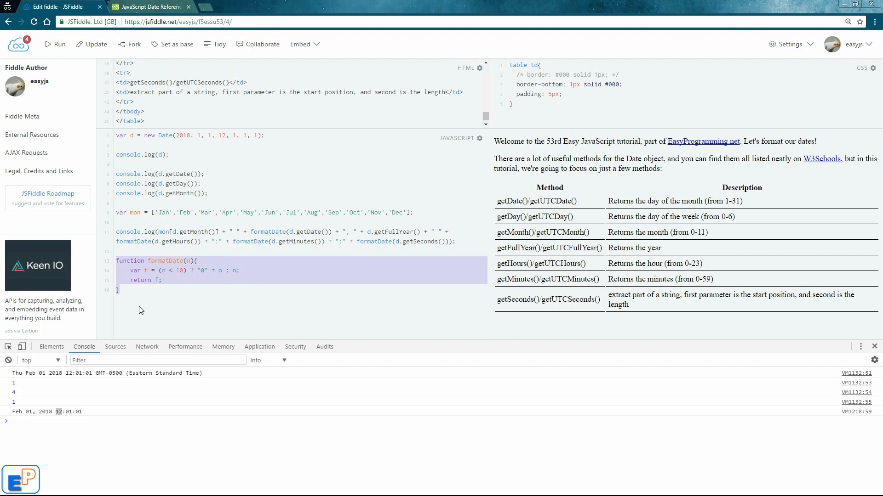
mouse_move(153, 283)
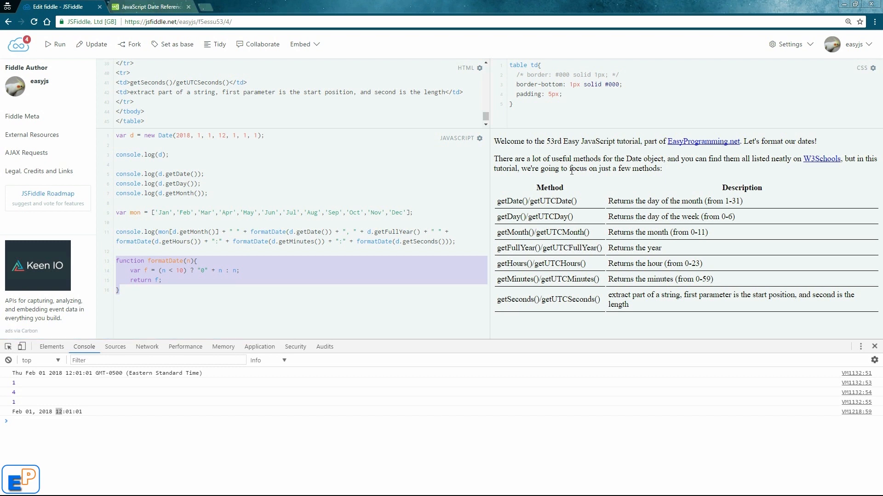
mouse_move(513, 174)
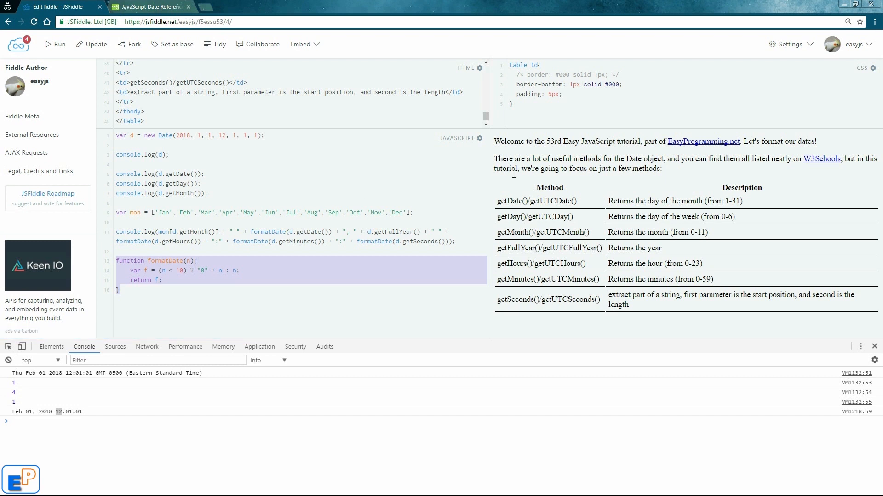
mouse_move(581, 228)
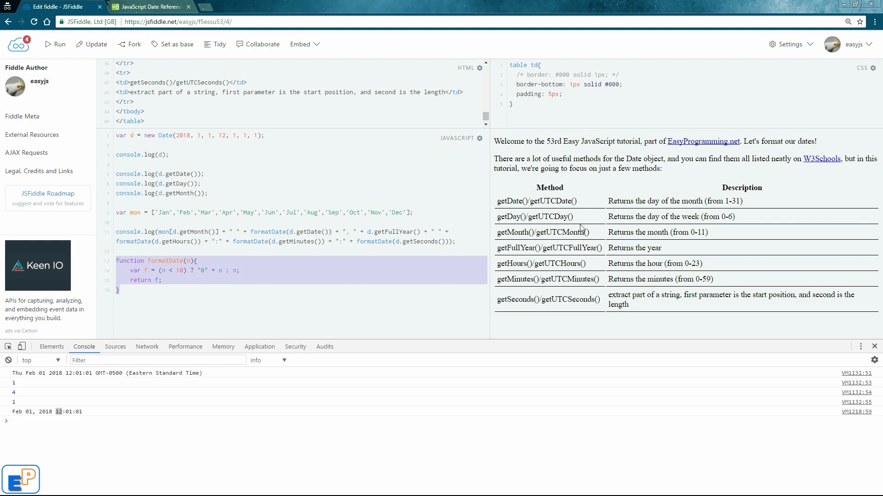